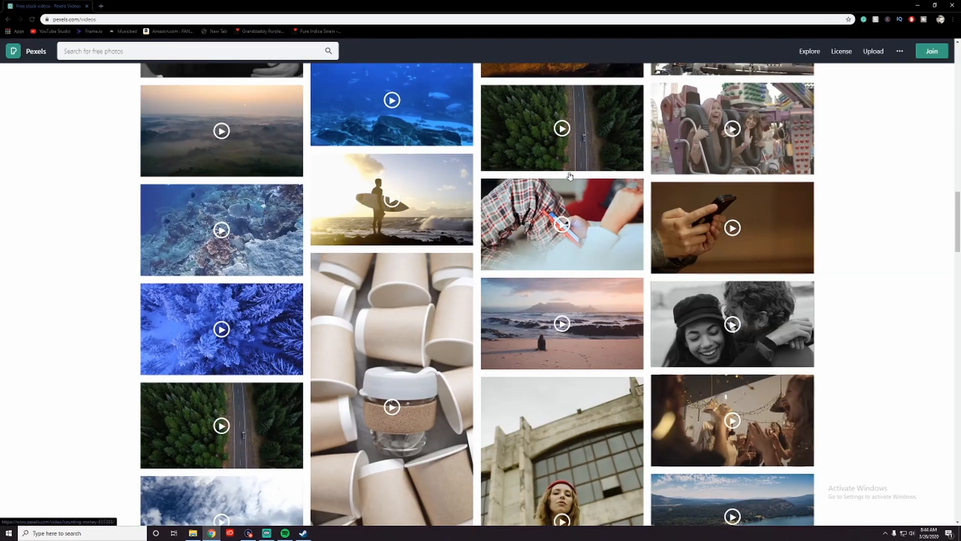
Browse the Pexels videos page and pick the bee-on-a-yellow-flower clip.
{"action": "scroll", "scroll_direction": "down", "scroll_amount": 3}
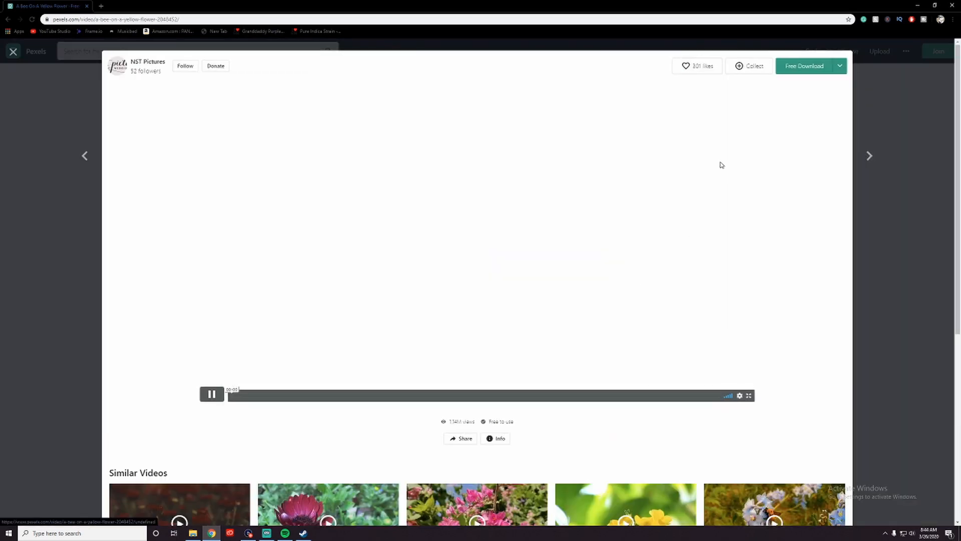
{"action": "left_click", "coordinate": [804, 66]}
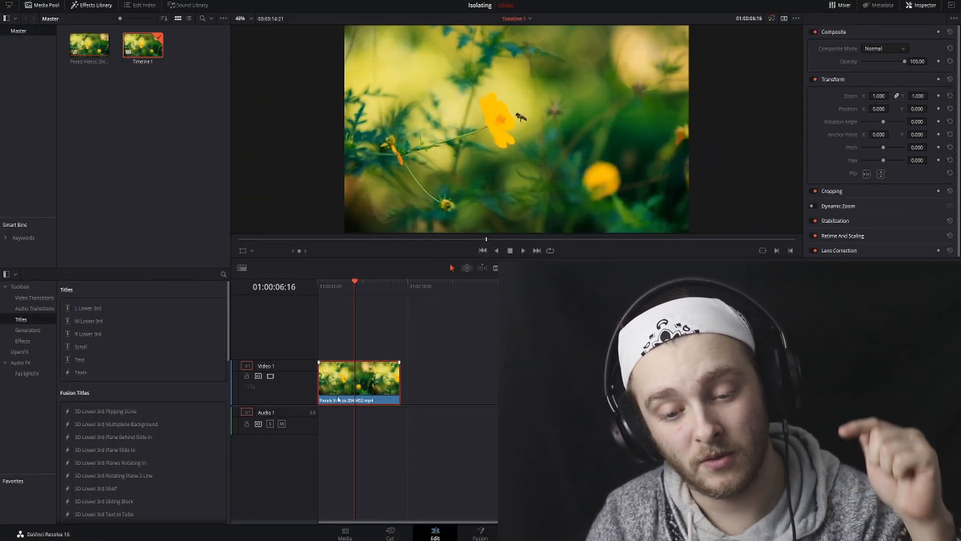
Switch to the Color page so the flower clip is ready for grading.
{"action": "left_click", "coordinate": [525, 535]}
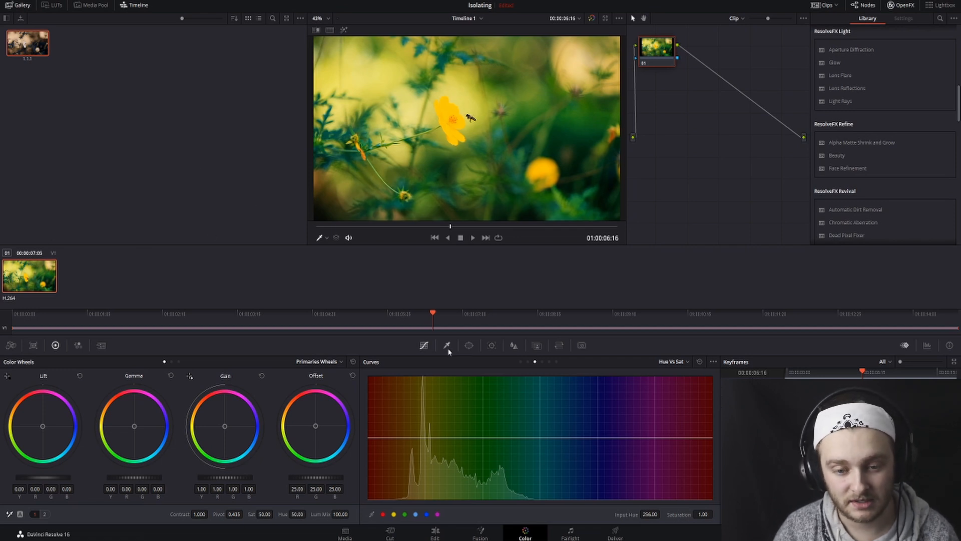
Bring up the HSL Qualifier palette to isolate the yellow flower colour range.
{"action": "left_click", "coordinate": [447, 345]}
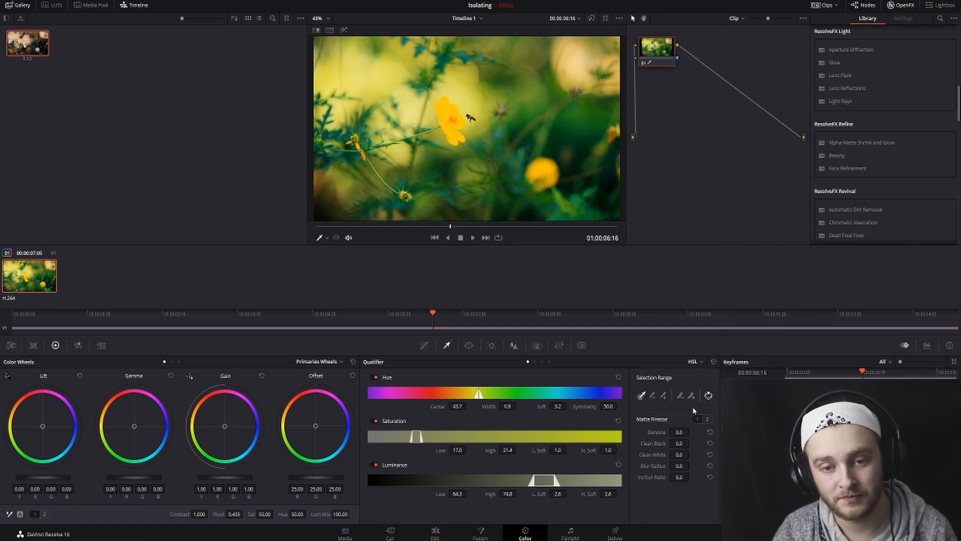
{"action": "mouse_move", "coordinate": [267, 509]}
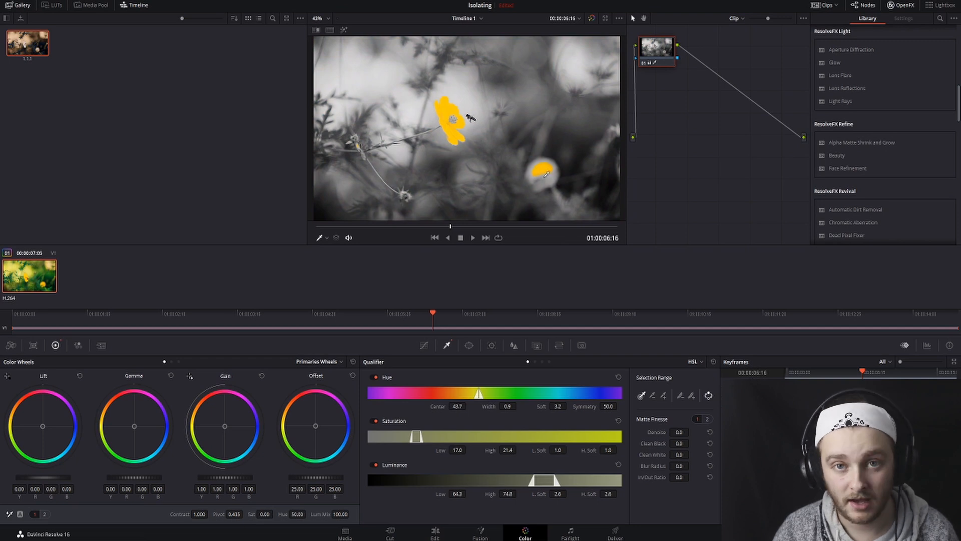
Add a serial node after the first and select it for the power-window grade.
{"action": "right_click", "coordinate": [656, 47]}
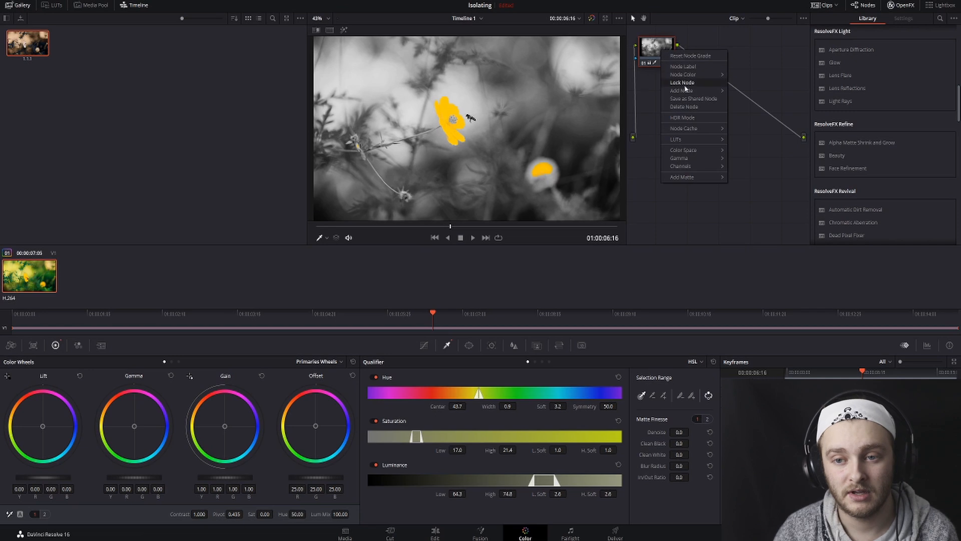
{"action": "left_click", "coordinate": [680, 90]}
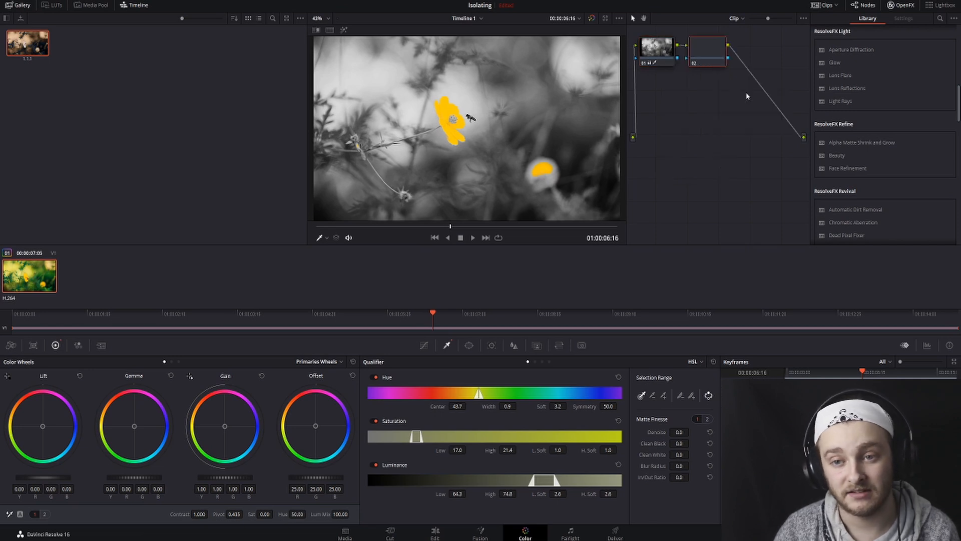
{"action": "left_click", "coordinate": [700, 55]}
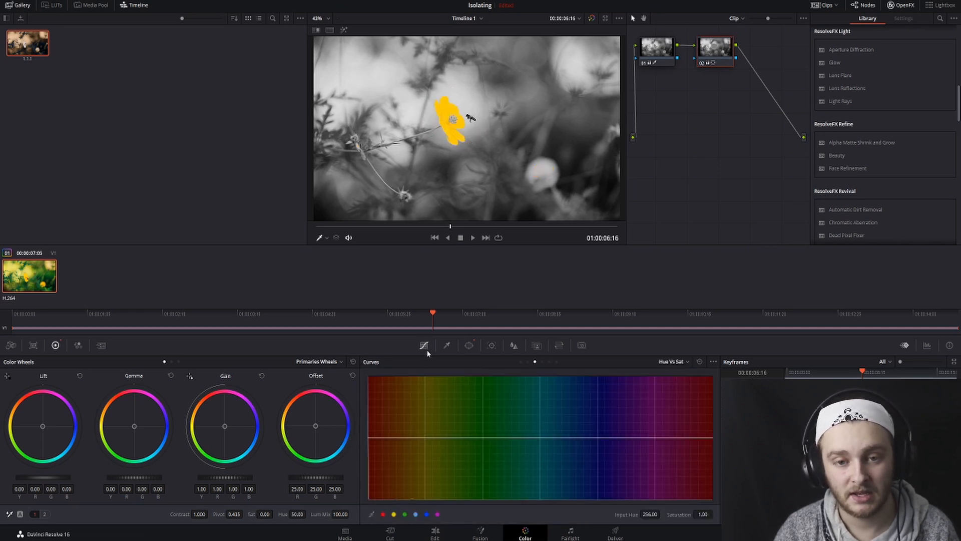
{"action": "mouse_move", "coordinate": [478, 357]}
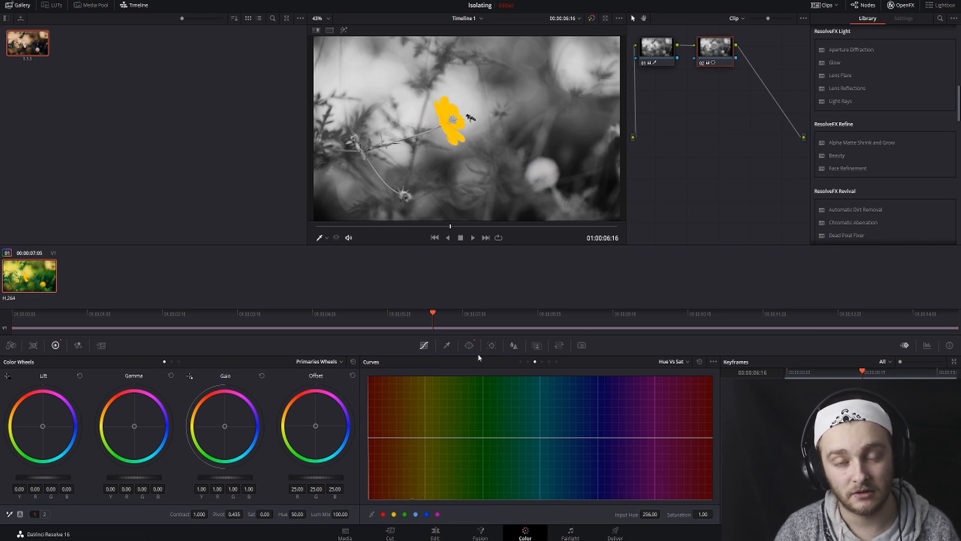